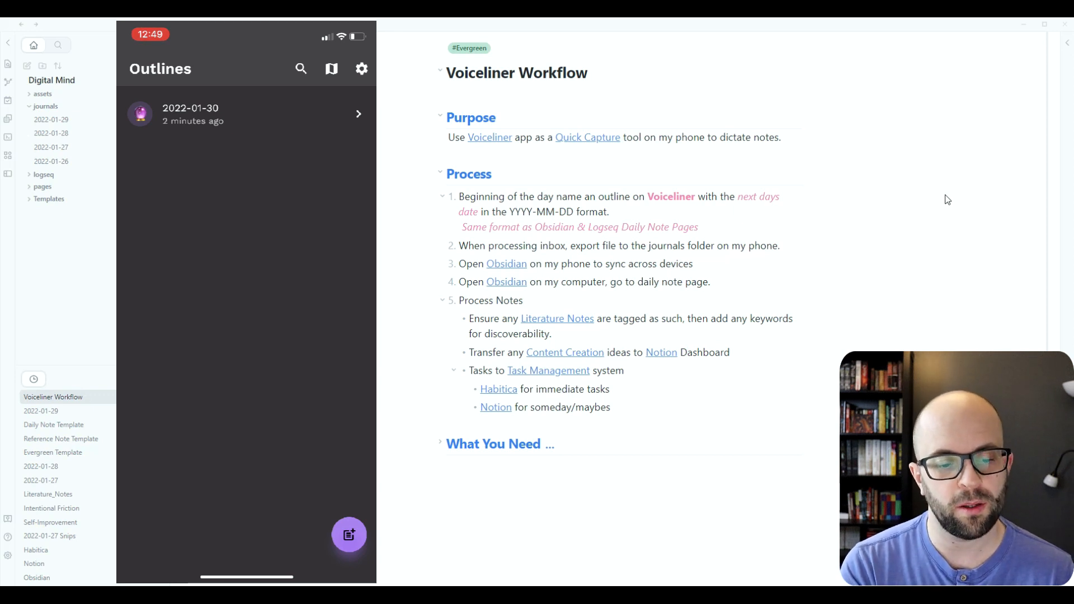
# Abandon a new outline and open the 2022-01-30 outline in Voiceliner
pyautogui.click(348, 534)
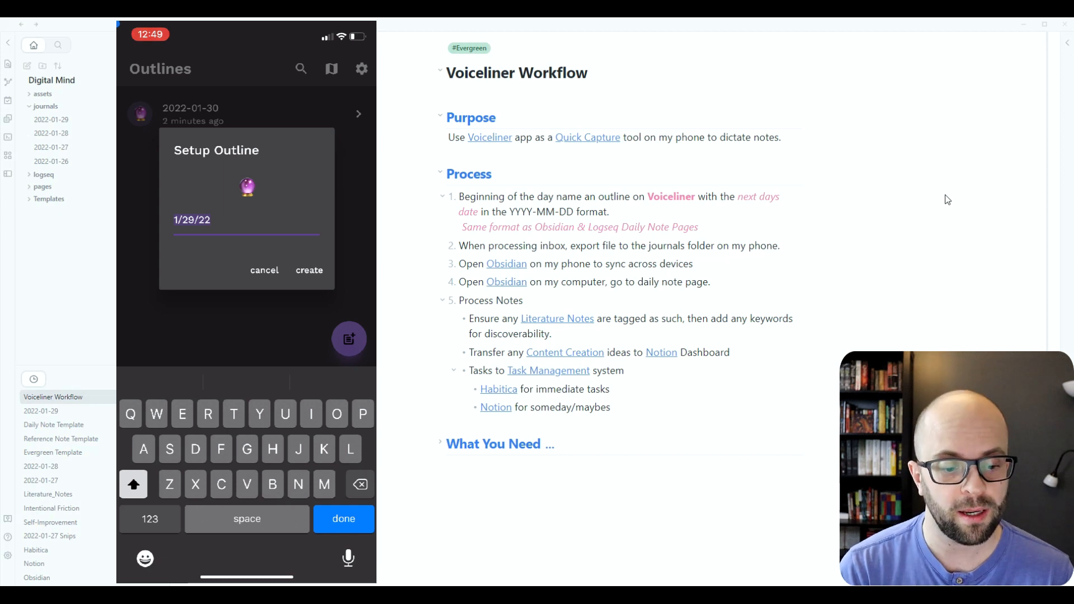
pyautogui.click(263, 269)
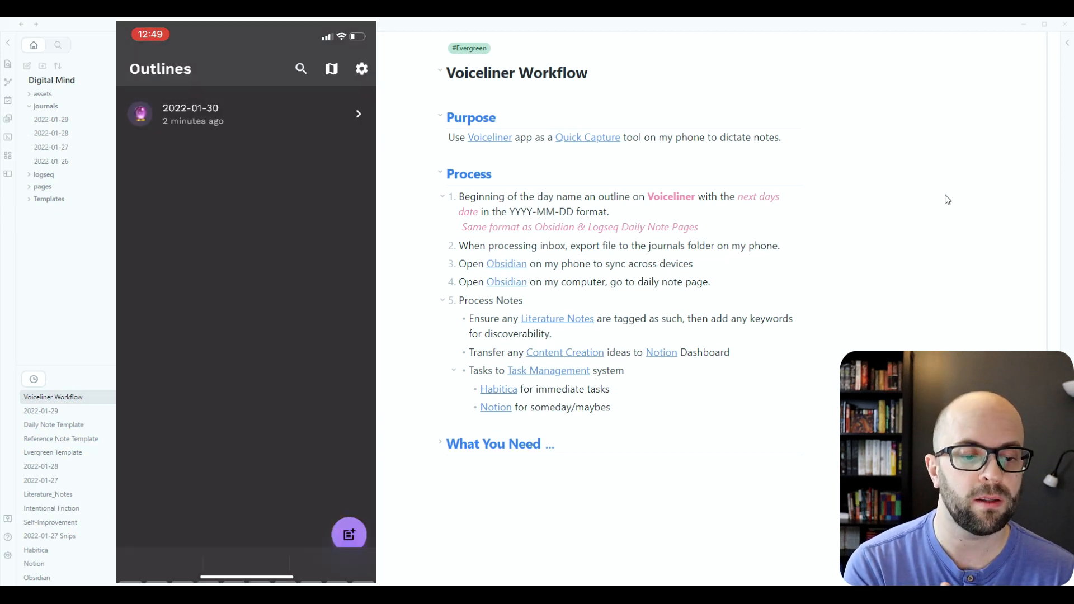
pyautogui.click(245, 114)
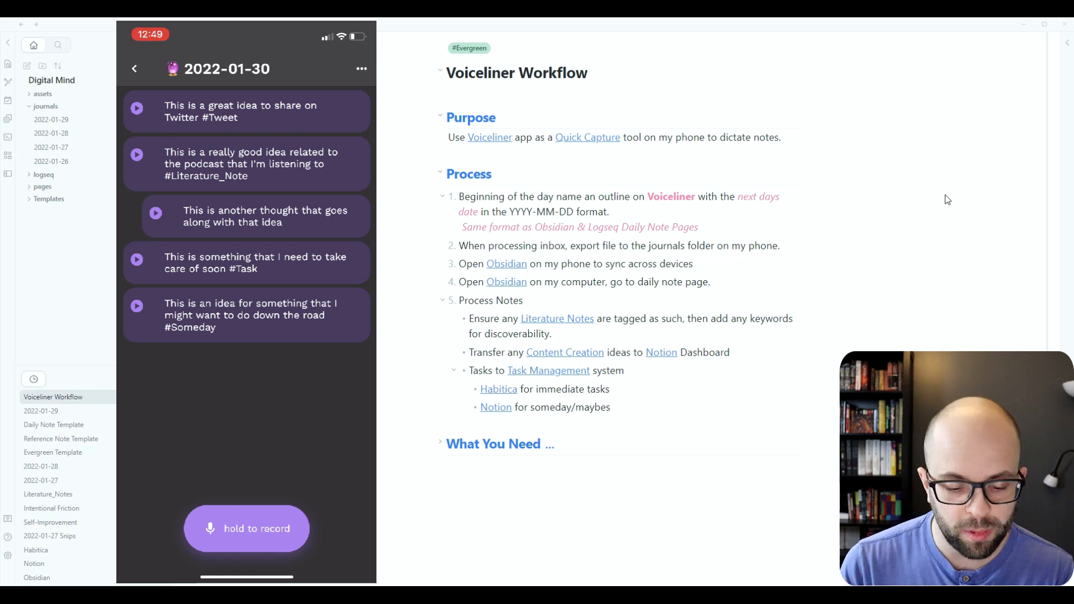
# Record a voice note about another literature note idea, tagged #Literature_Note
pyautogui.click(246, 528)
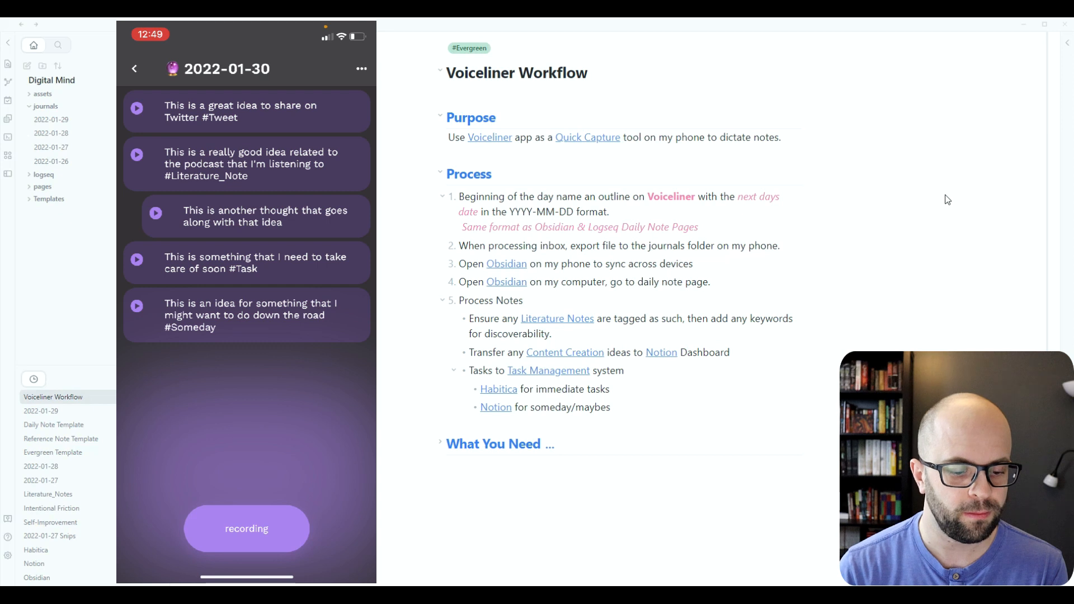
pyautogui.click(246, 528)
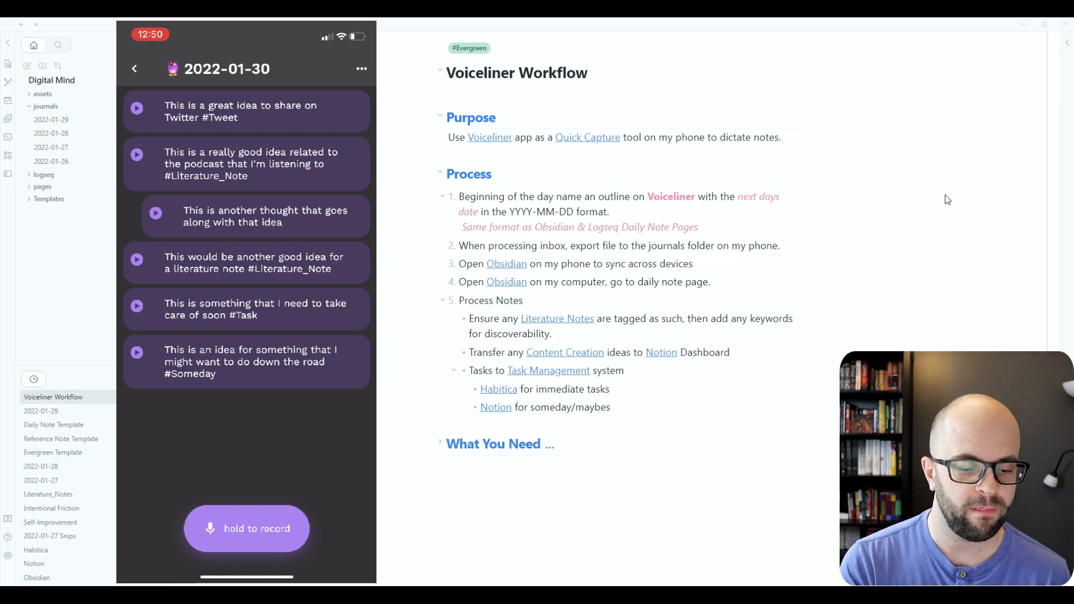
# Export the 2022-01-30 outline as markdown and save it to Files
pyautogui.click(362, 68)
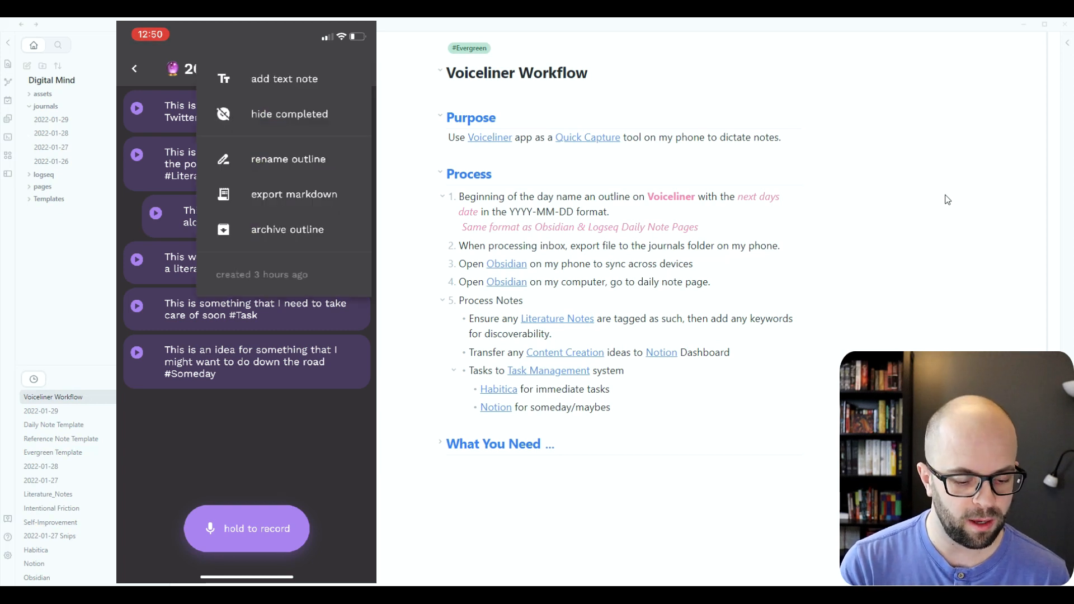
pyautogui.click(293, 194)
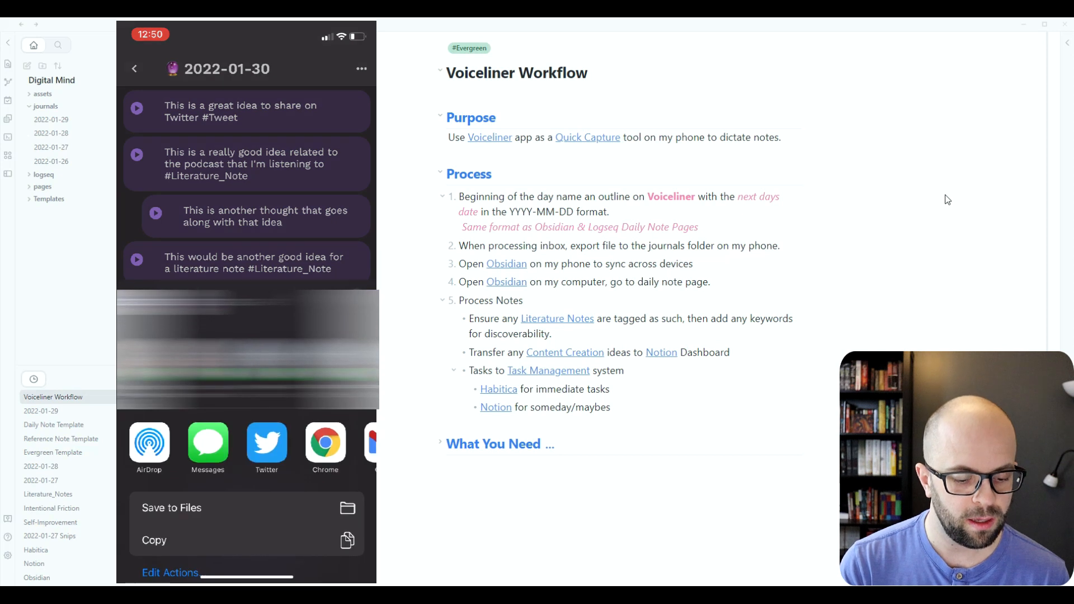
pyautogui.click(171, 508)
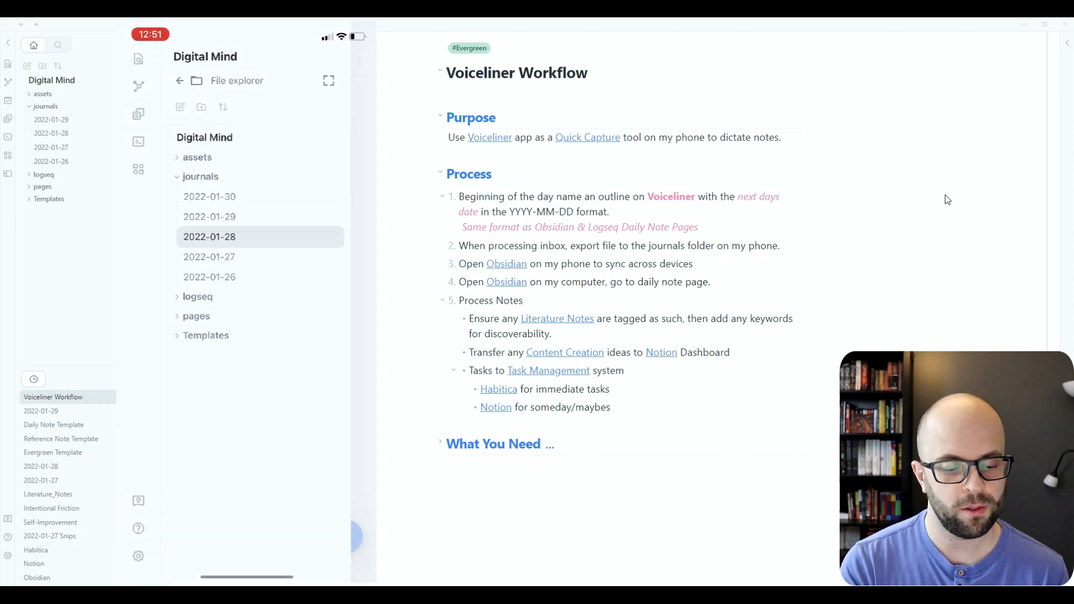
# Open the 2022-01-30 journal note listing the six tagged voice notes
pyautogui.click(208, 196)
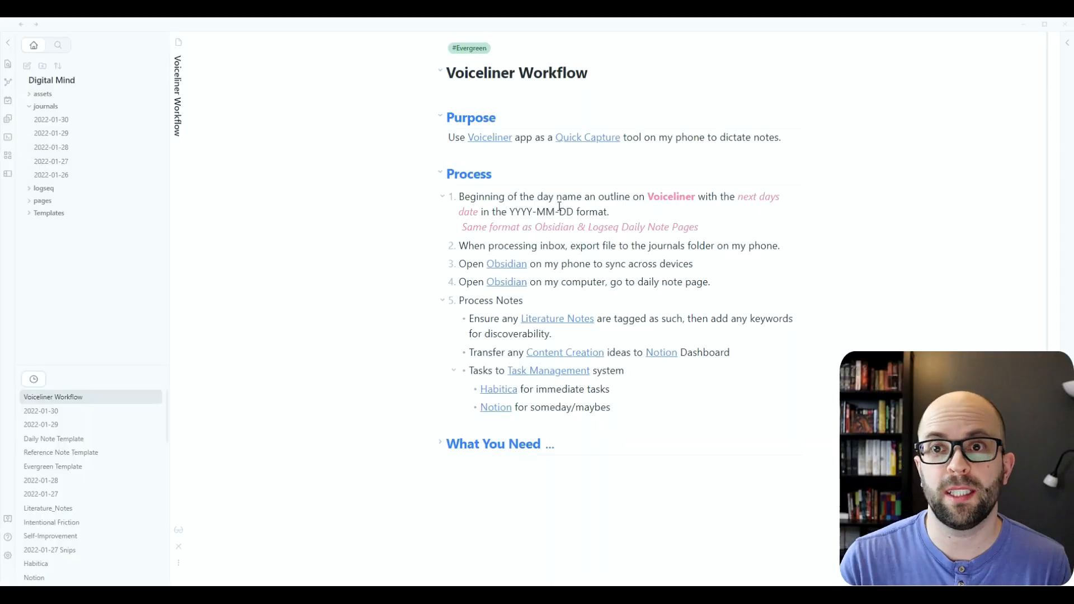
pyautogui.click(51, 119)
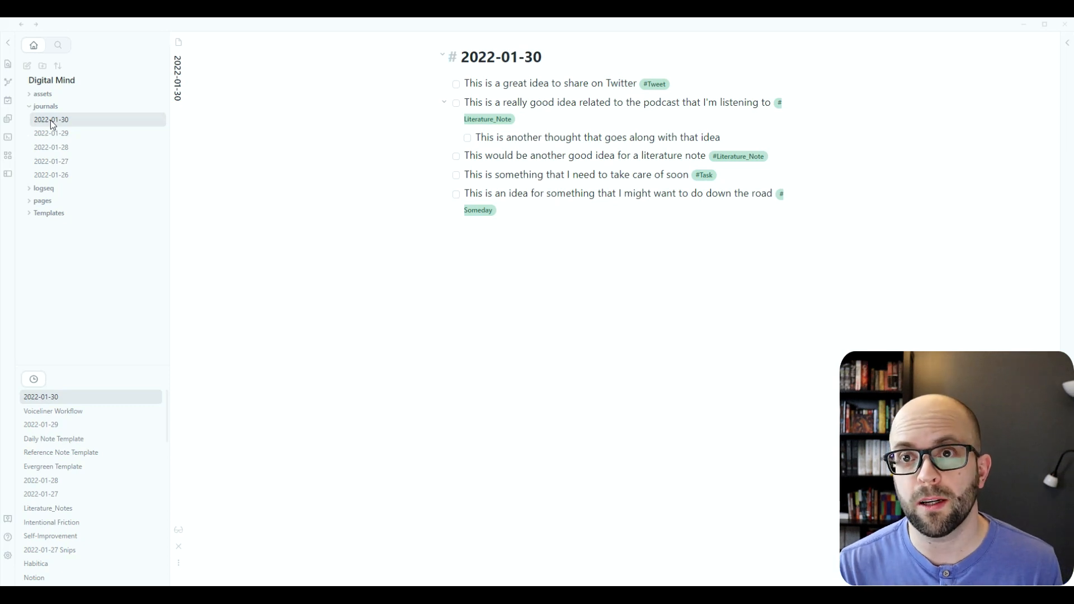
pyautogui.moveTo(84, 238)
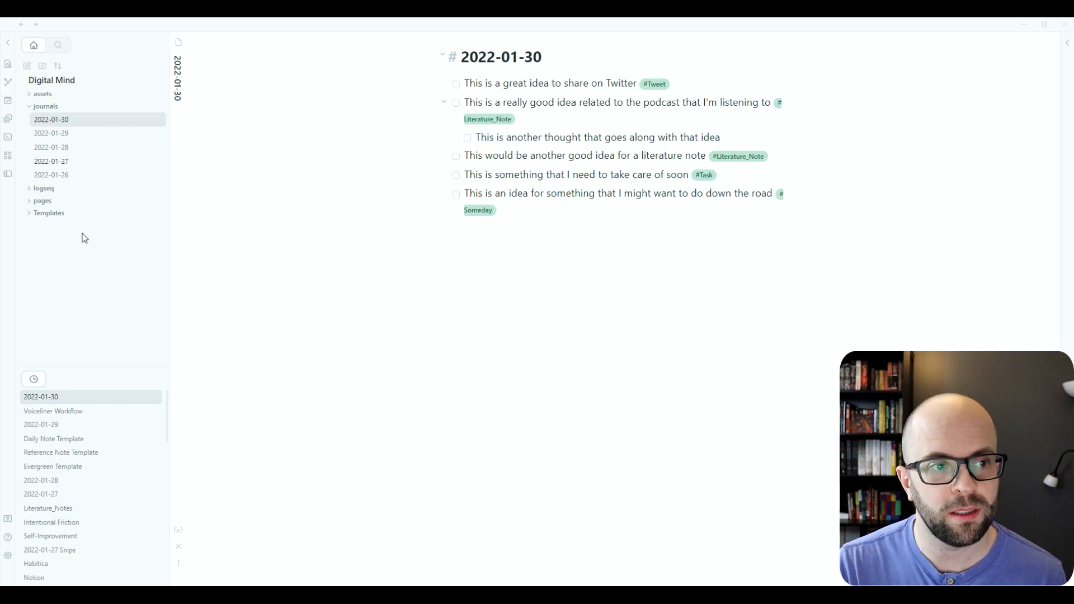
# Switch back to the Voiceliner Workflow note from recent files
pyautogui.click(52, 411)
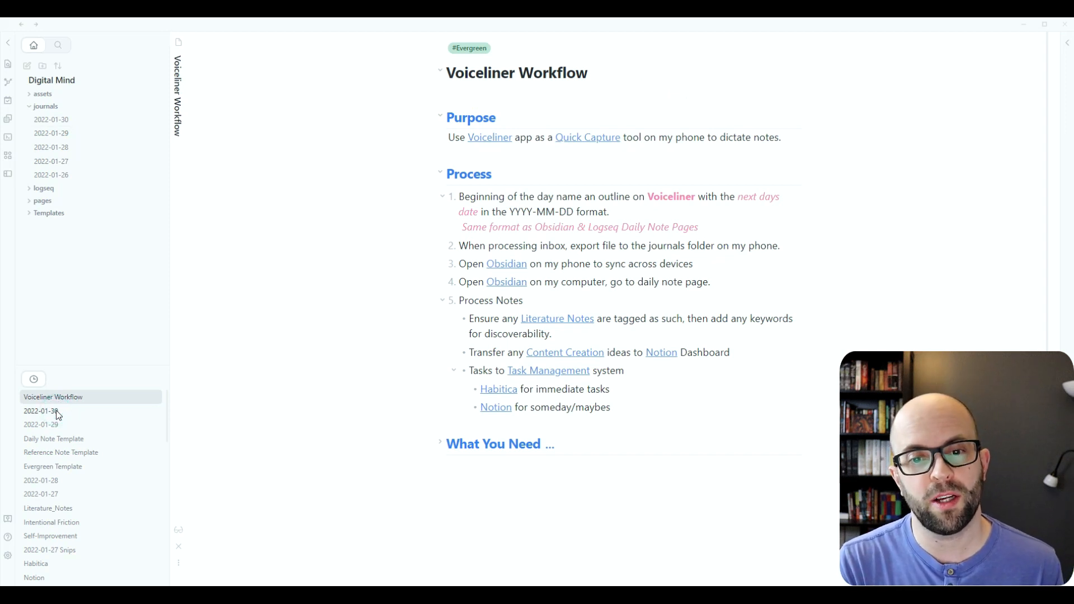
pyautogui.moveTo(103, 361)
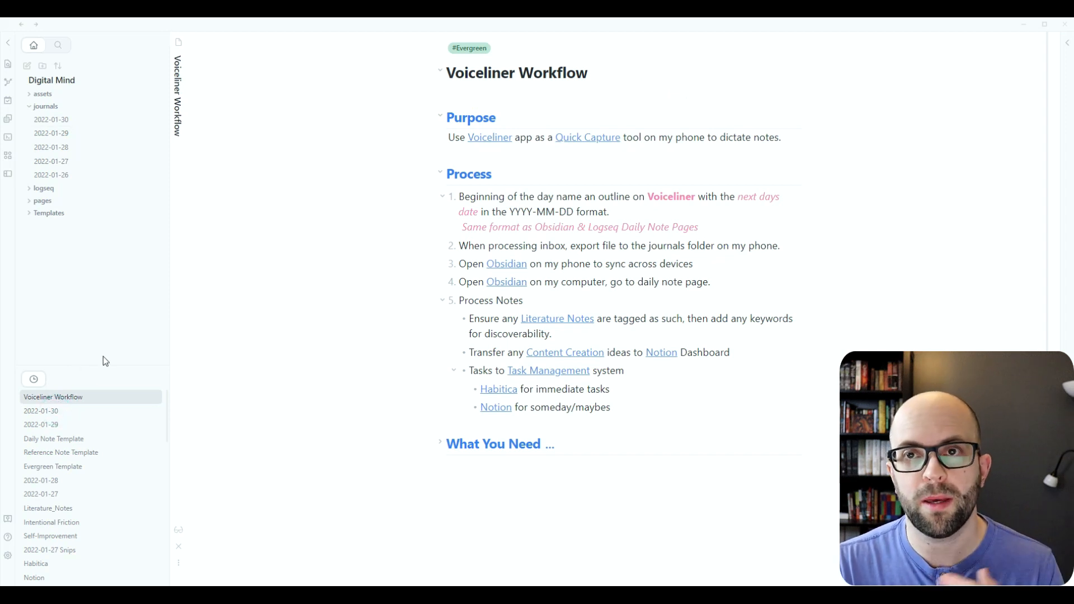
pyautogui.moveTo(50, 119)
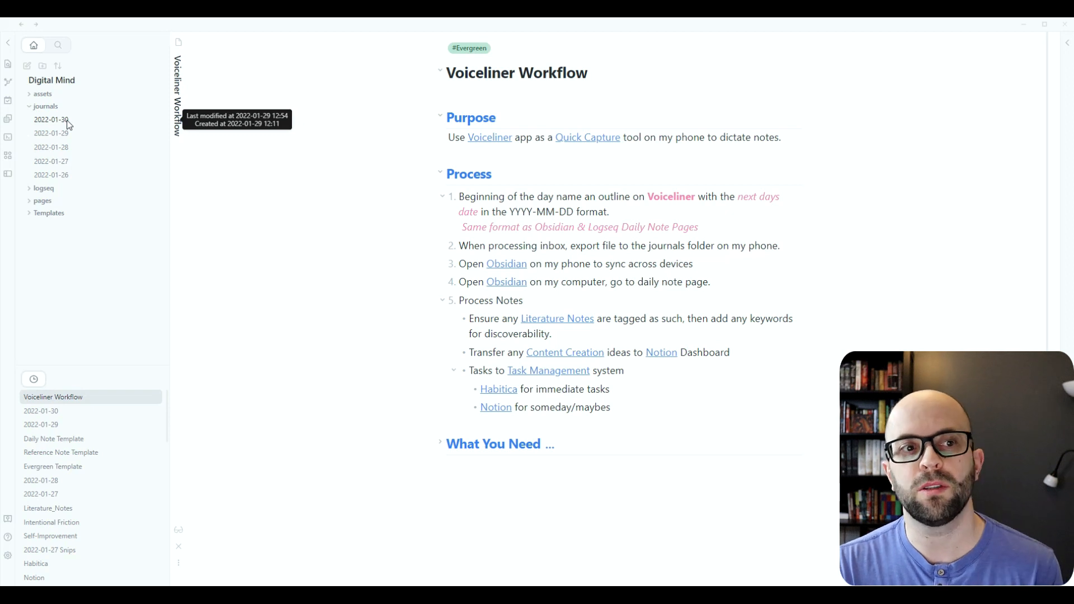
# Reopen 2022-01-30 and type a [[keywords link after the podcast note's #Literature_Note tag
pyautogui.click(51, 119)
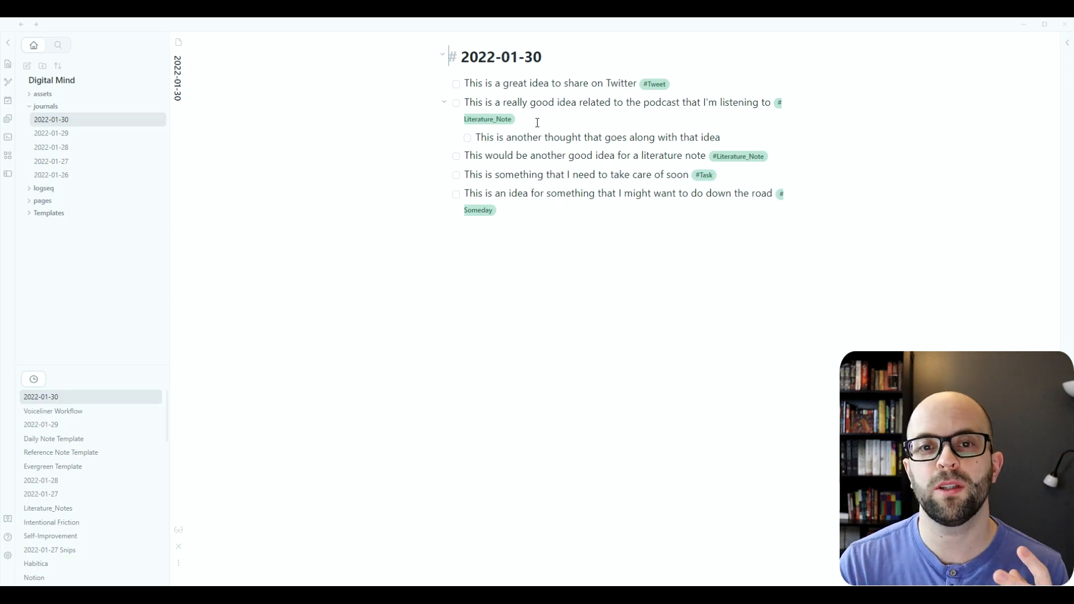
pyautogui.click(522, 119)
pyautogui.write(' [[')
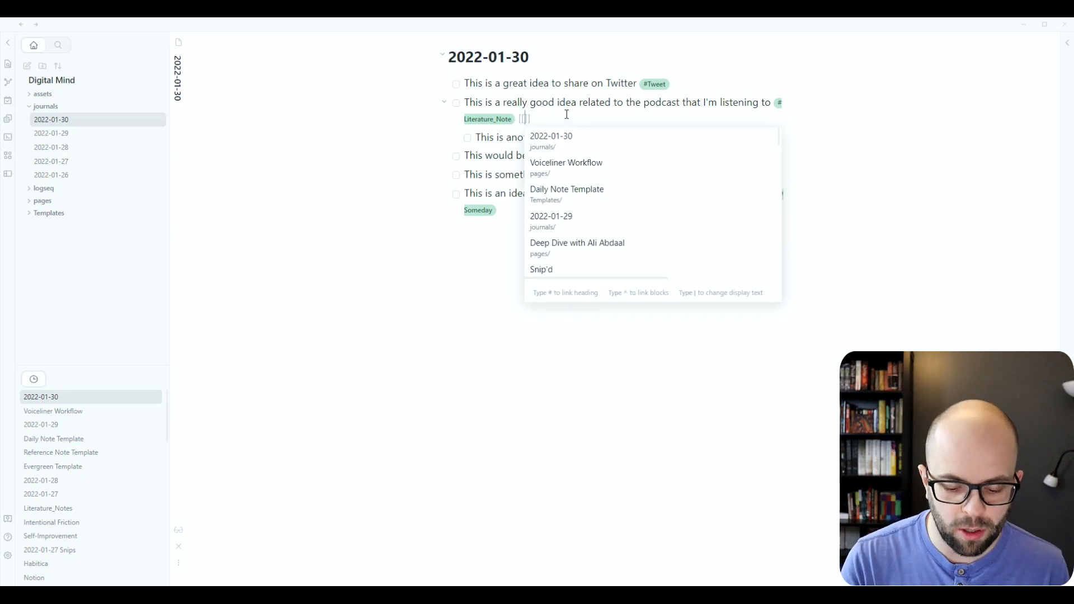
pyautogui.write('keywords')
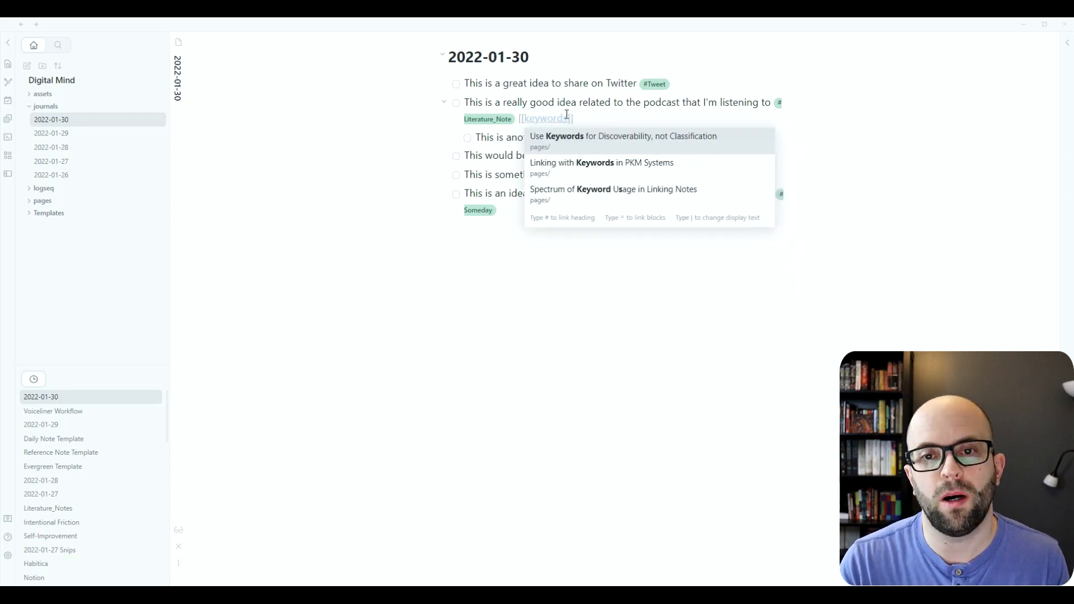